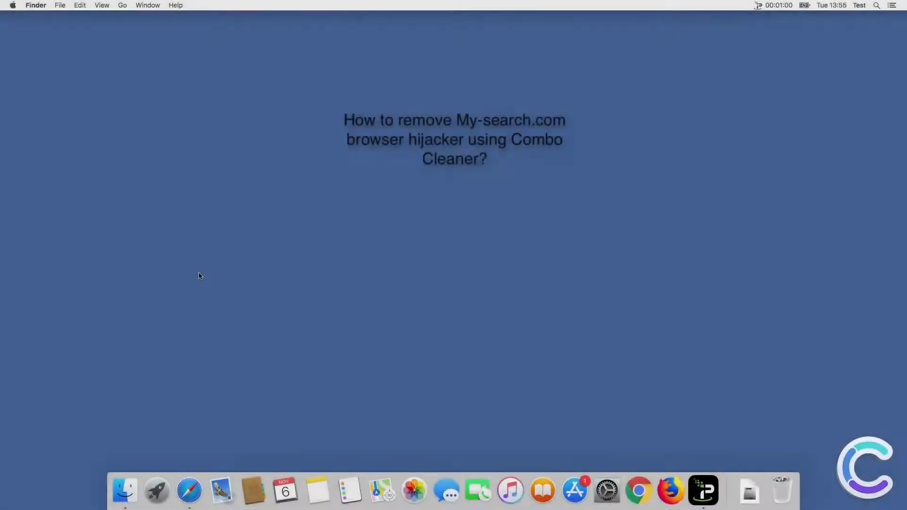
mouse_move(229, 365)
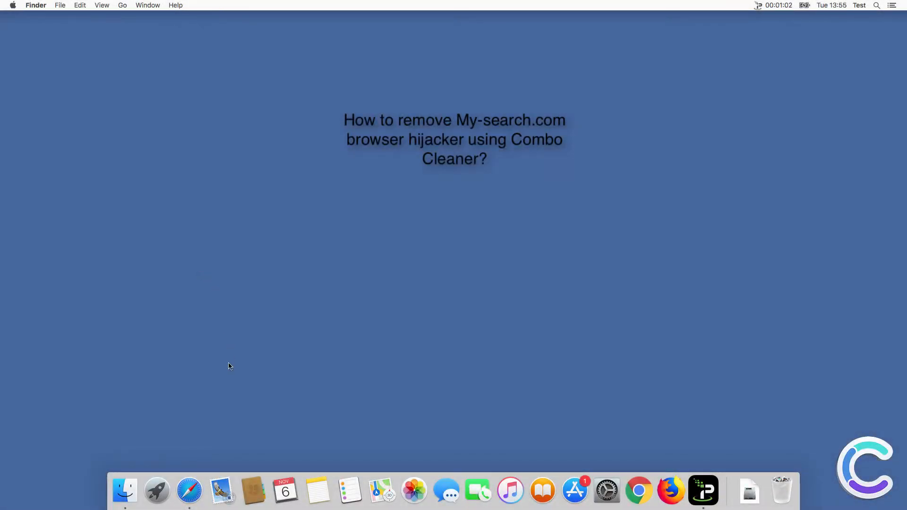
Step: Launch Safari from the Dock
click(189, 491)
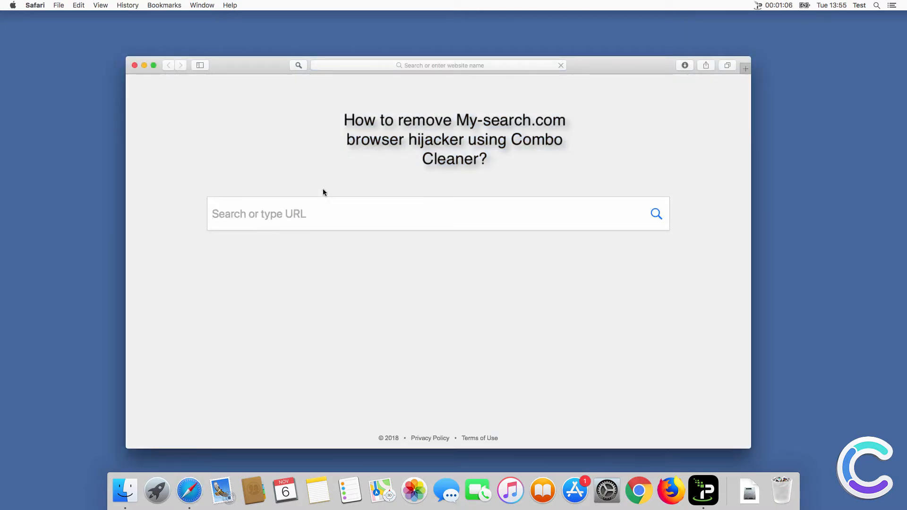
Step: Search 'search history' from the hijacked start page, open an Ask.com tab, and close Safari
text(search quer)
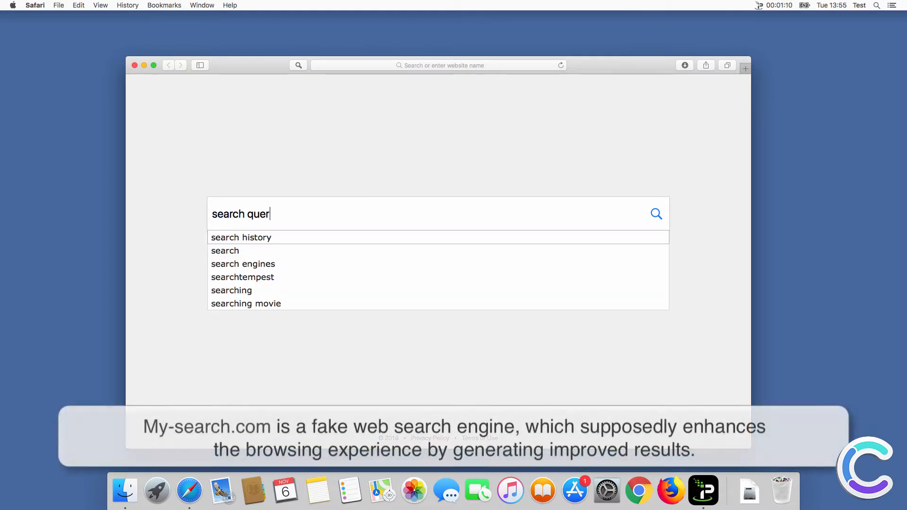
click(240, 237)
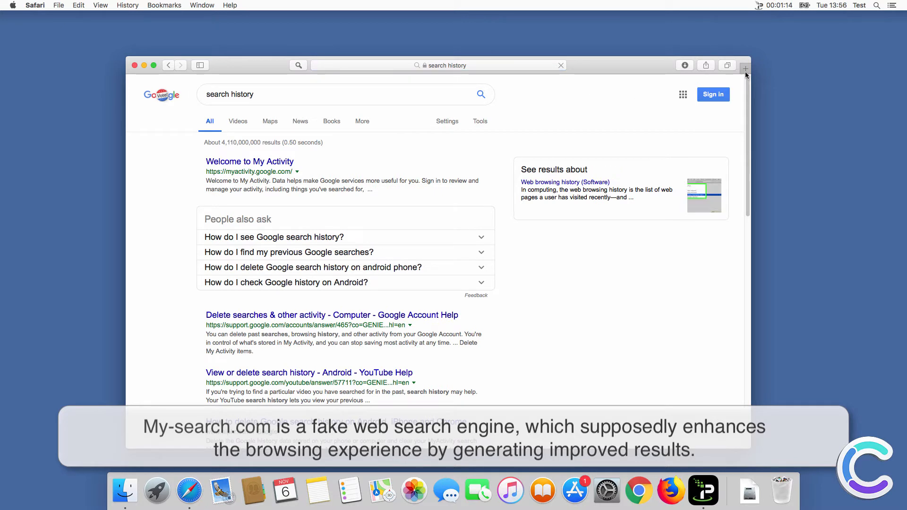
click(746, 64)
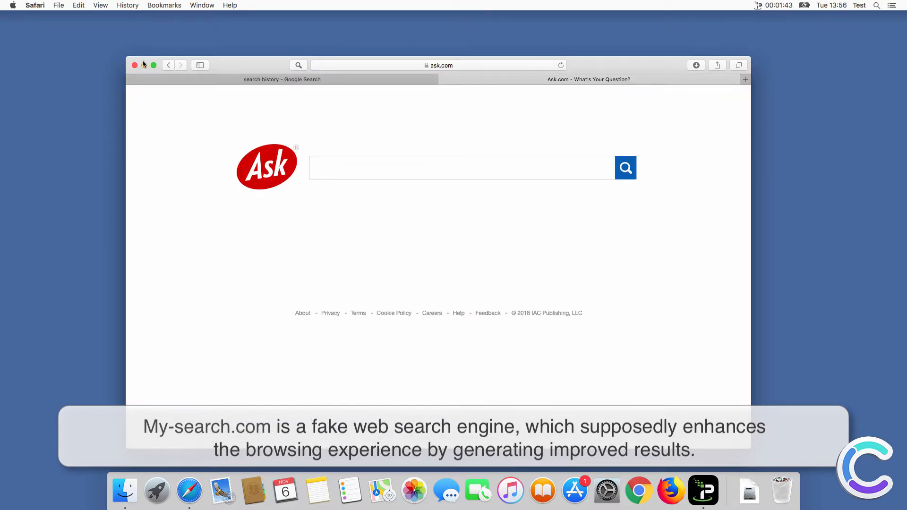
click(134, 65)
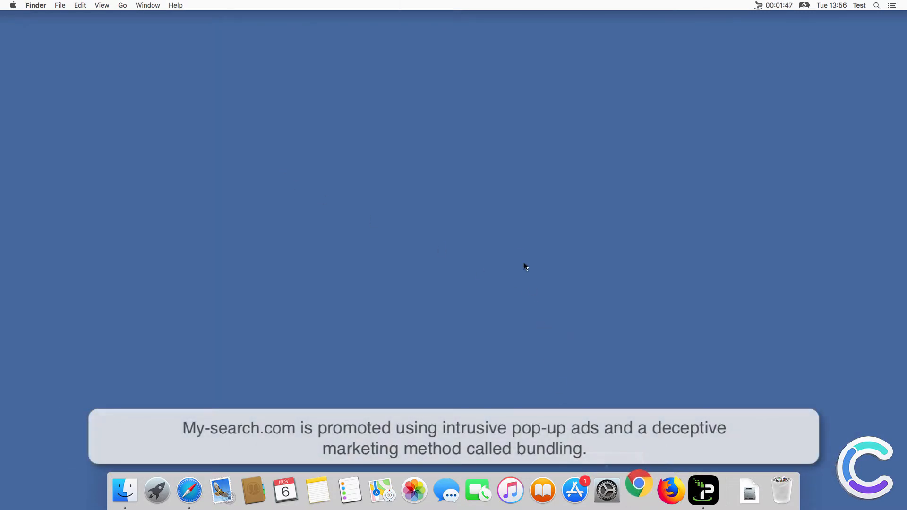
Step: Open Chrome, search 'search query' from the MySearch page, and close the window
click(639, 491)
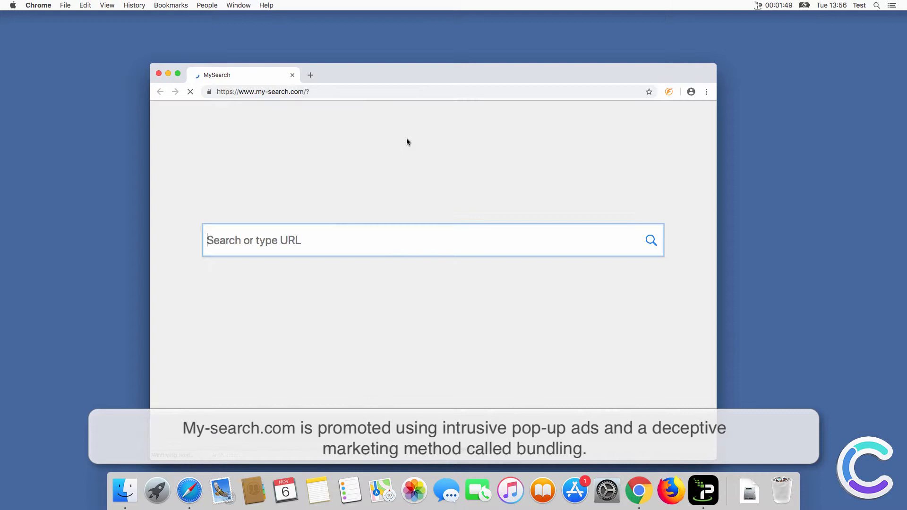
text(s)
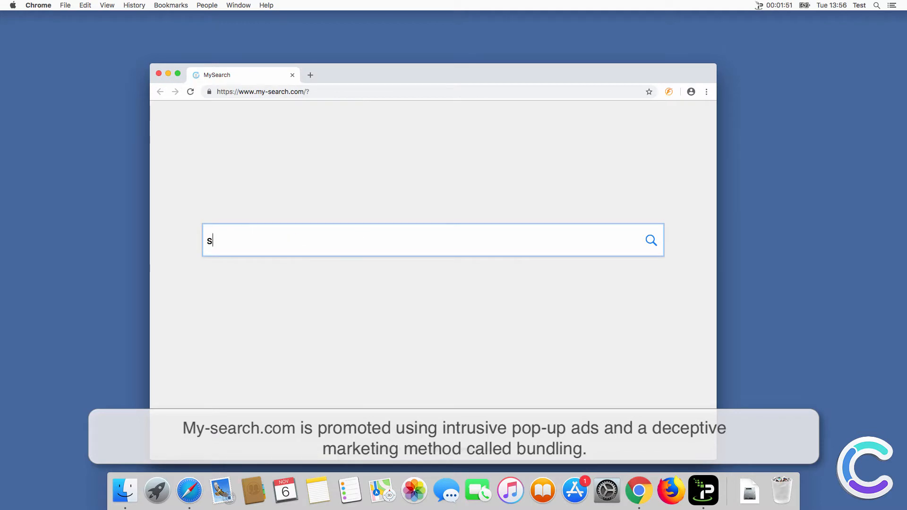
text(earch query)
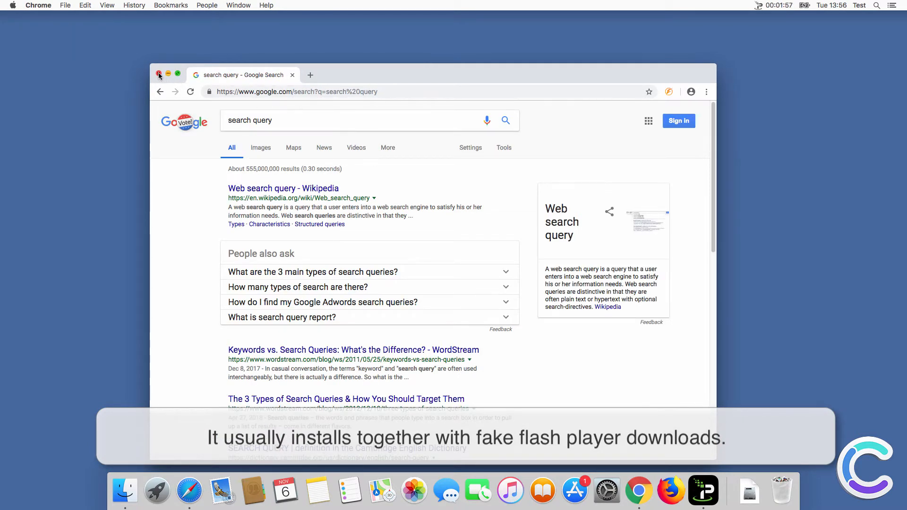
click(160, 75)
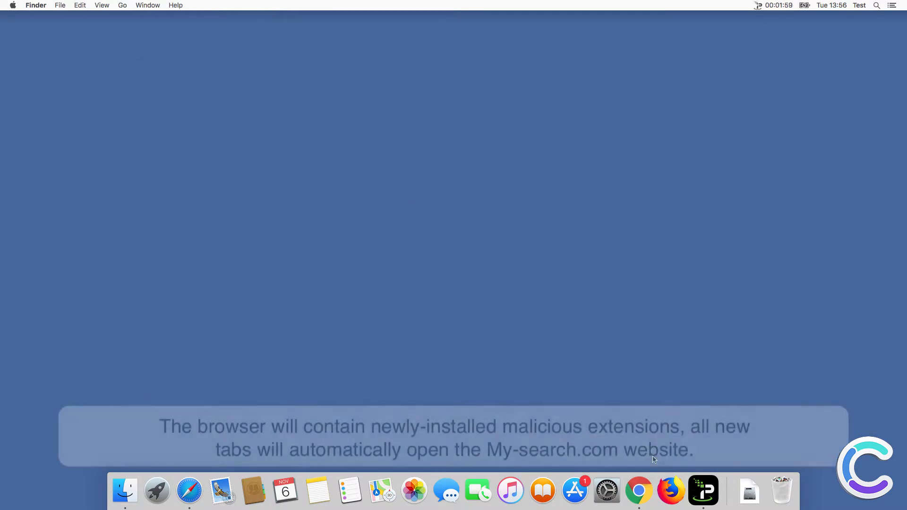
Step: Open Firefox on the MySearch page, type a search, and close the window
click(670, 492)
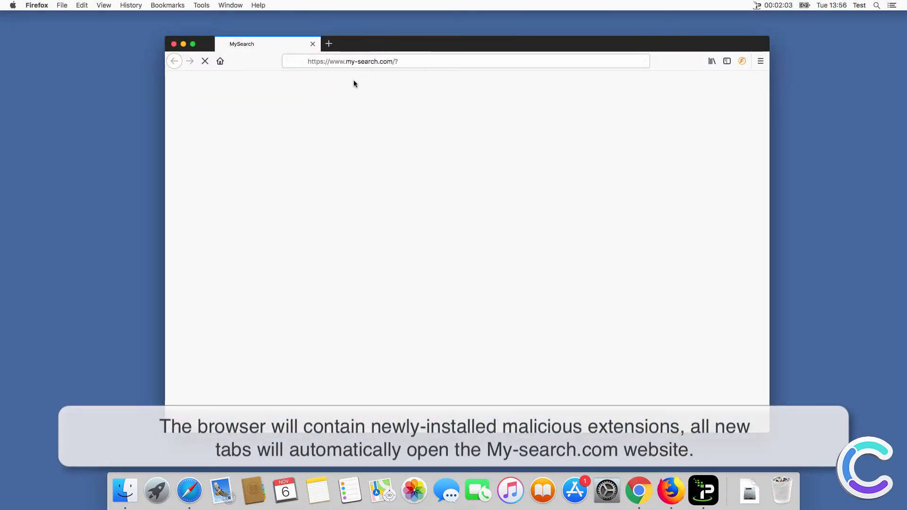
text(sea)
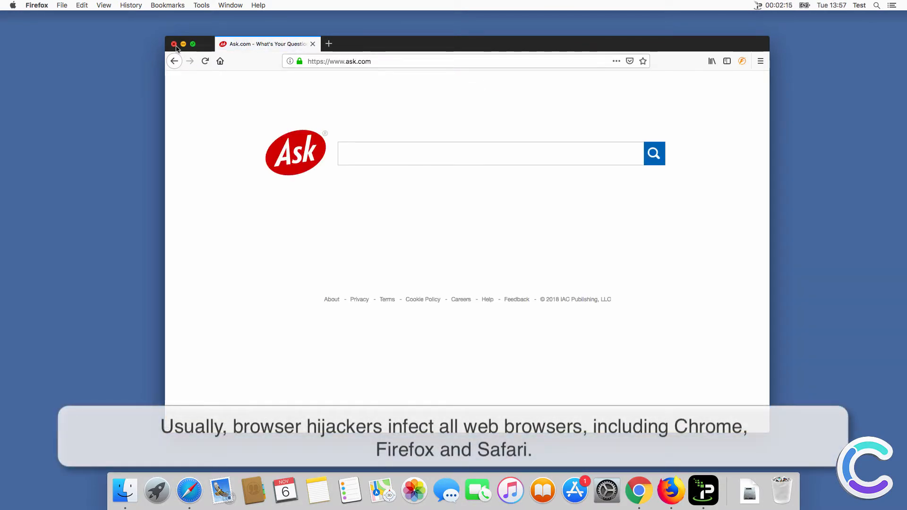
click(174, 44)
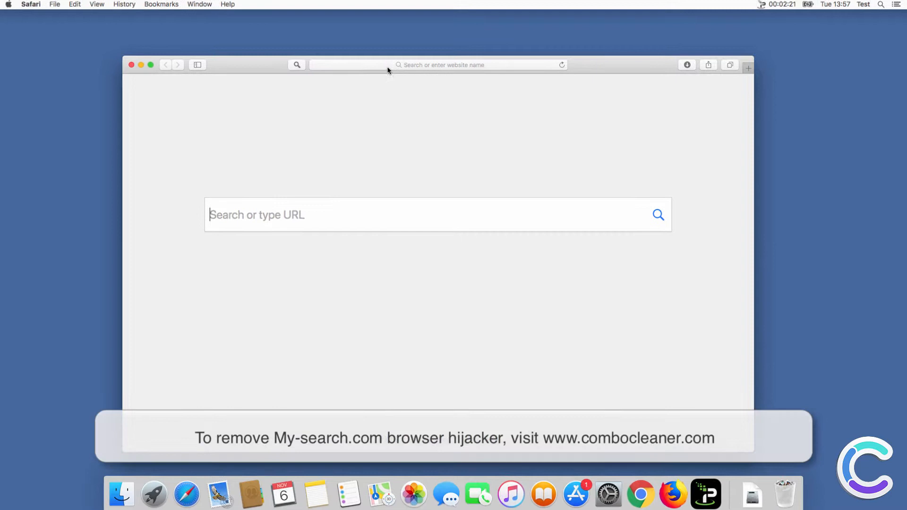
Step: Download combocleaner.dmg from combocleaner.com and reveal it in Downloads
text(www.google.com)
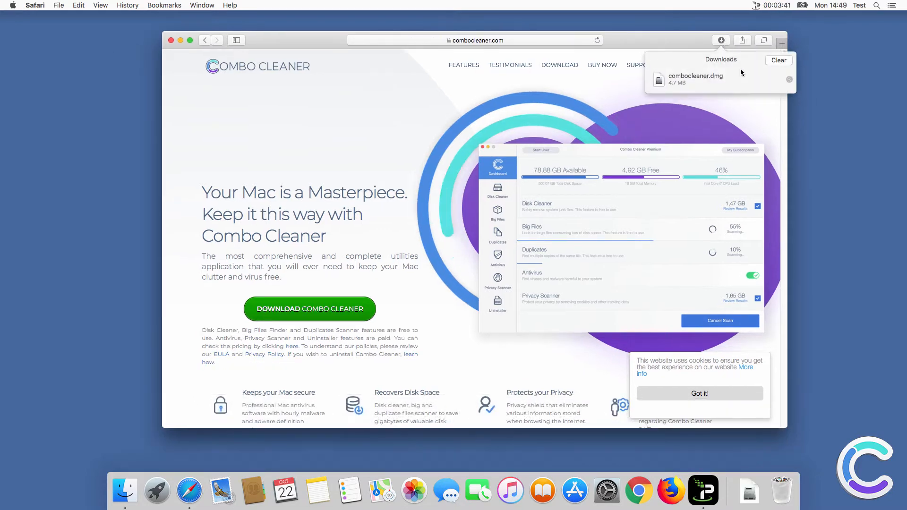
click(695, 80)
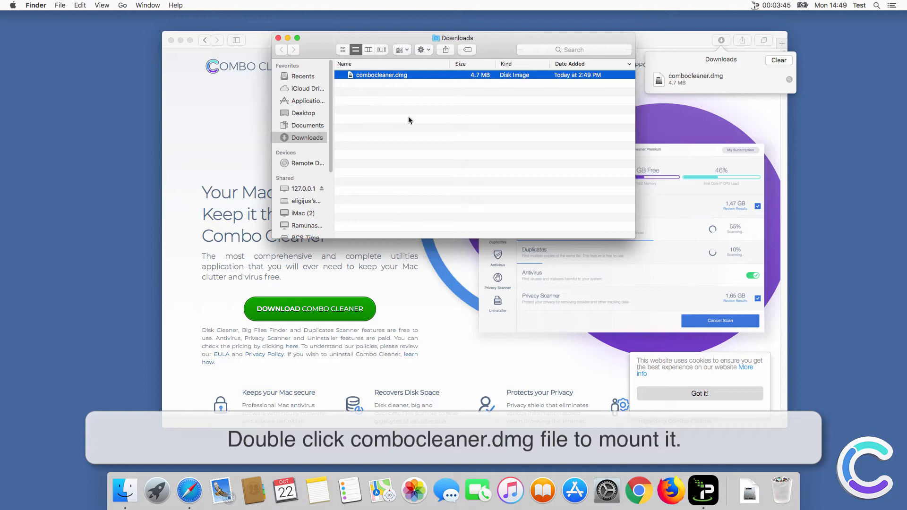
Step: Mount combocleaner.dmg, install Combo Cleaner, and close the Safari window
double_click(381, 75)
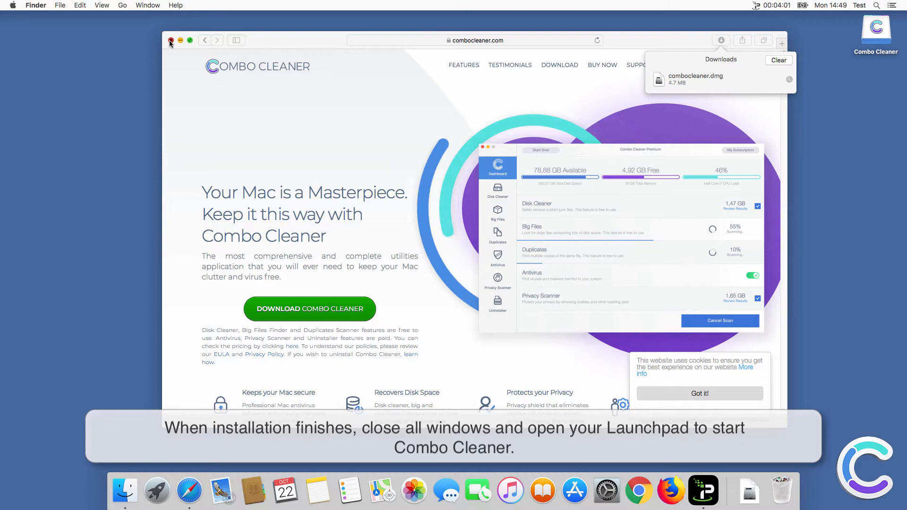
click(171, 40)
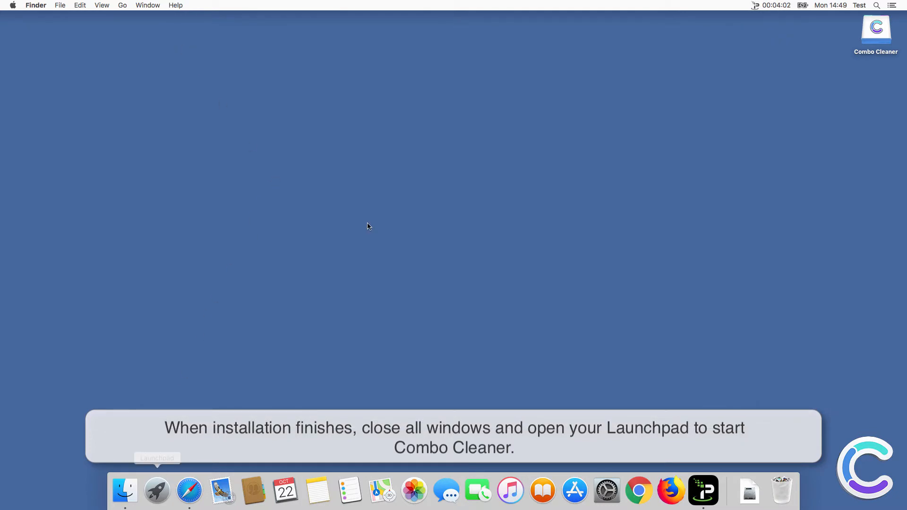
Step: Start Combo Cleaner from Launchpad and confirm opening the downloaded app
click(157, 492)
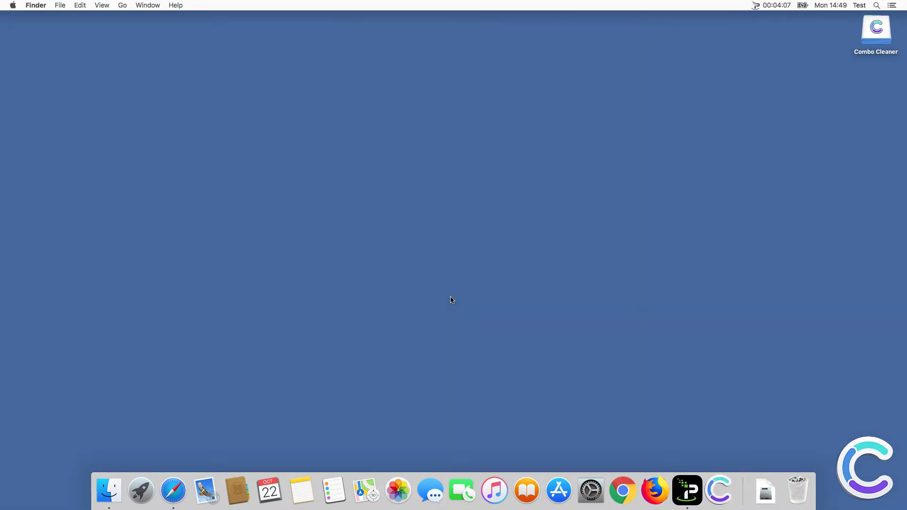
double_click(875, 28)
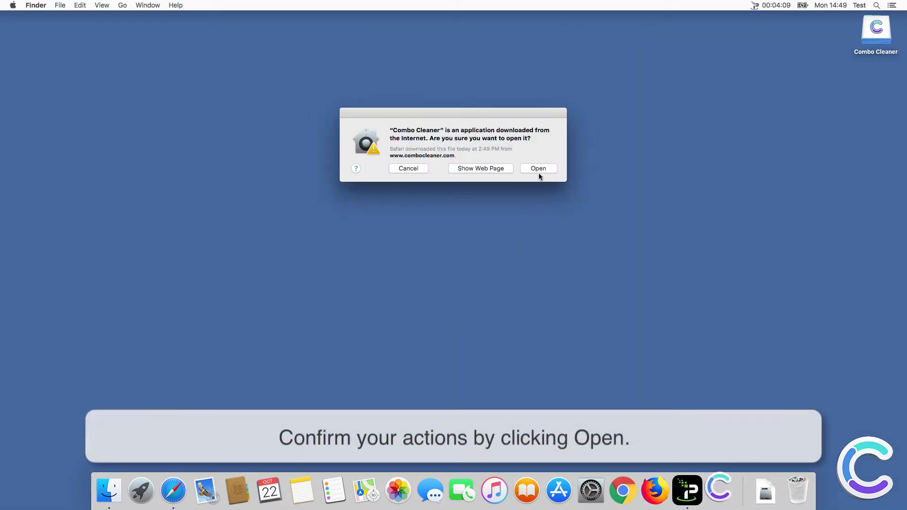
click(538, 169)
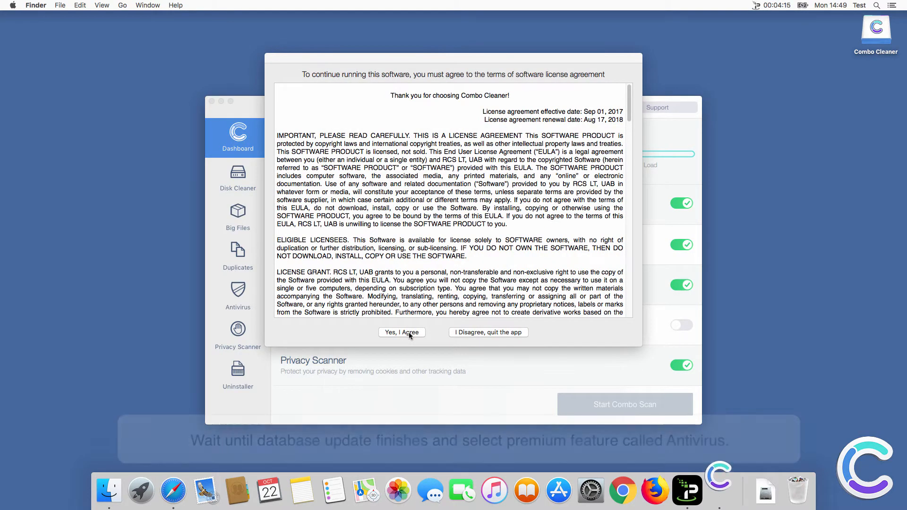
Step: Accept the license agreement and open Antivirus while definitions update
click(401, 332)
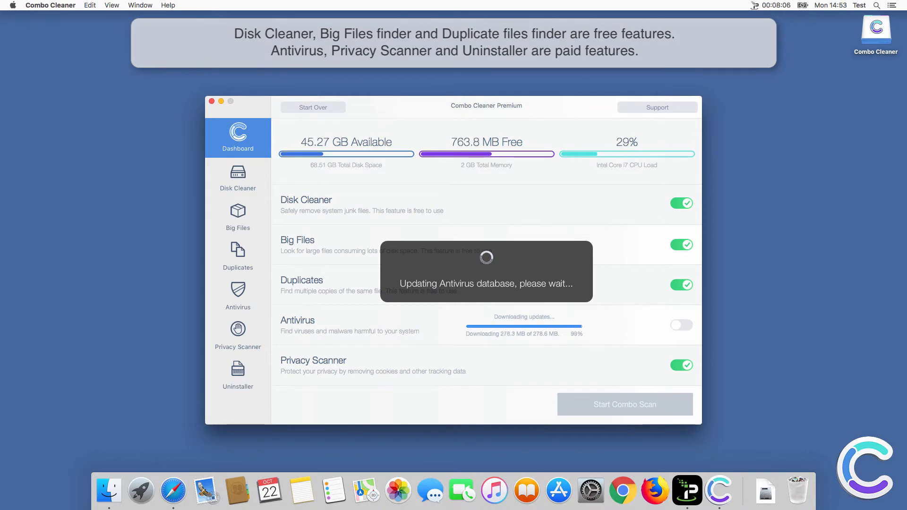
click(237, 295)
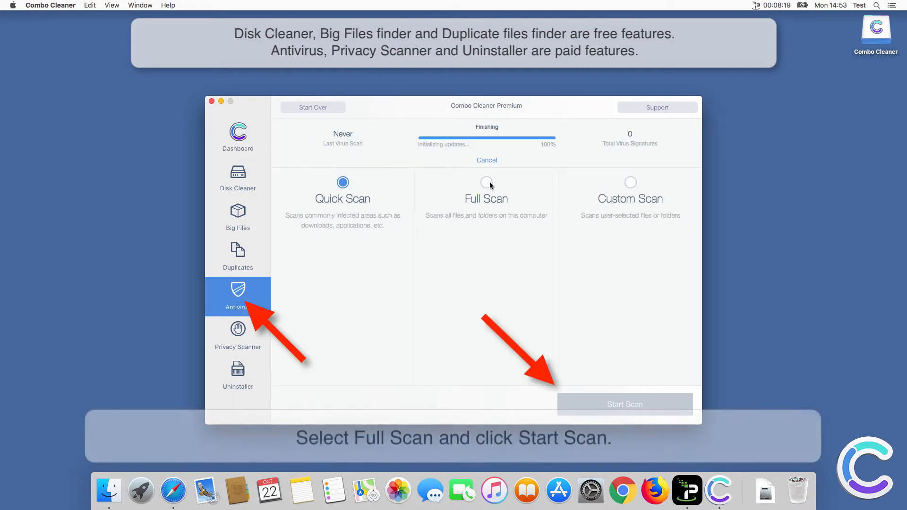
Step: Select Full Scan and start scanning, finding 11 infected files
click(487, 183)
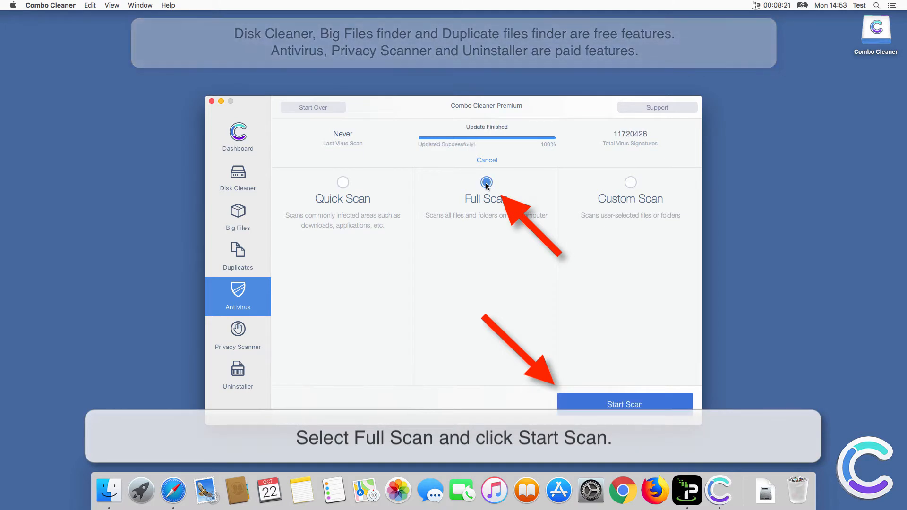
click(624, 404)
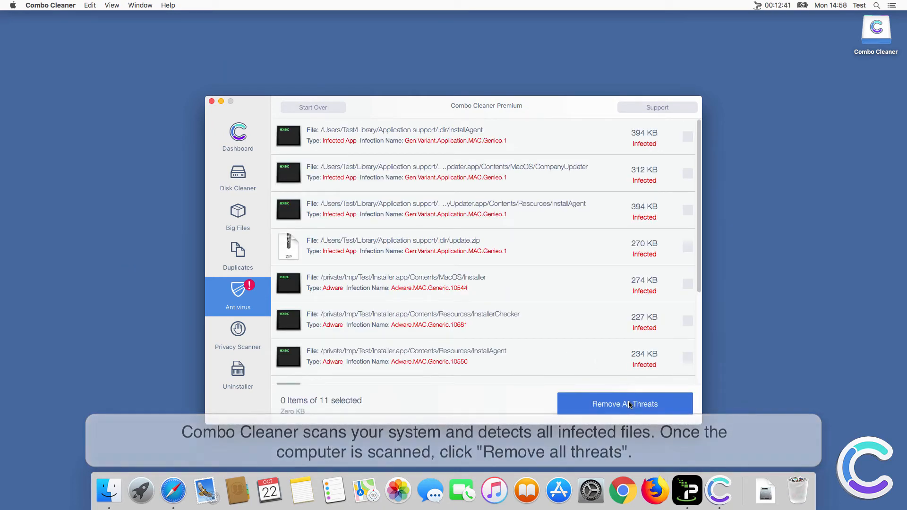
Step: Remove all detected threats and restart the Mac now
click(625, 404)
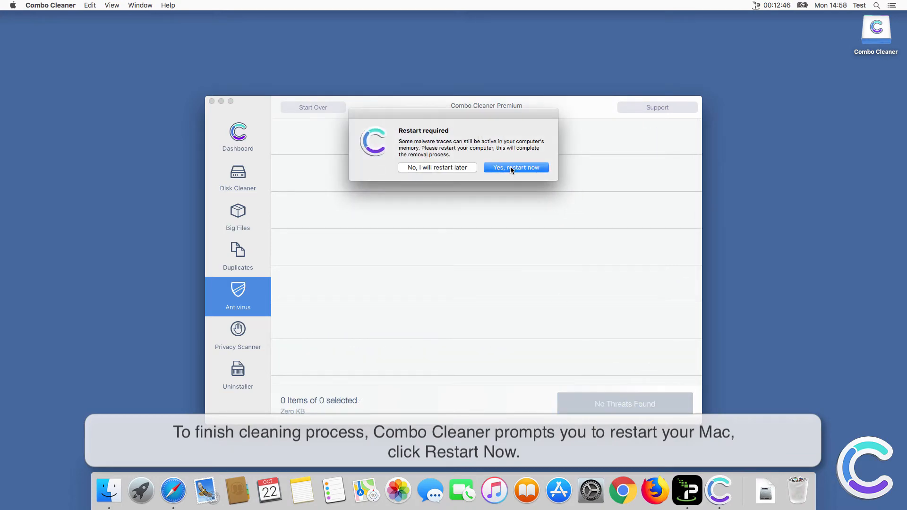
click(515, 168)
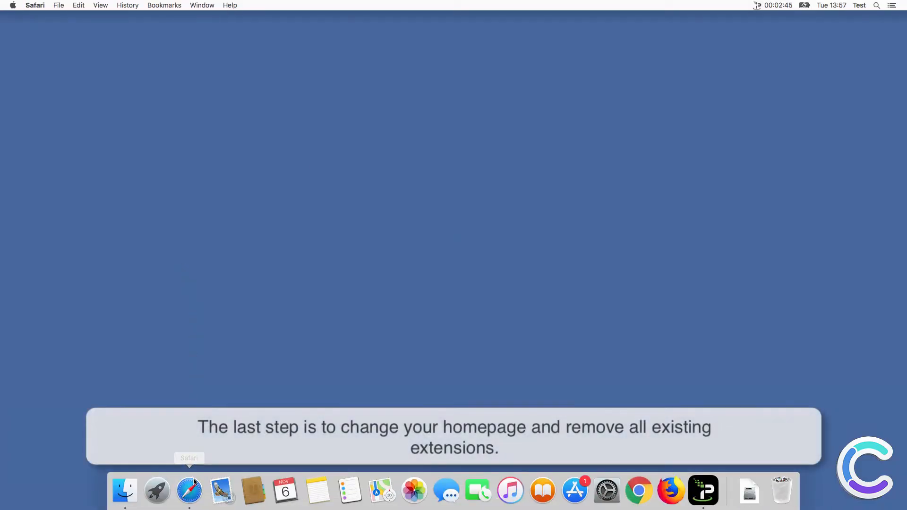
Step: Launch Safari, open Preferences, and uninstall the AnySearch extension
click(188, 491)
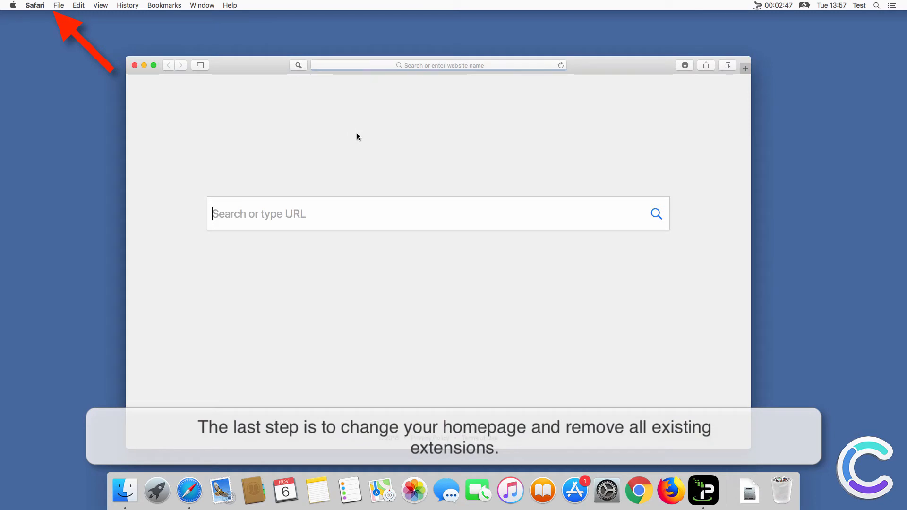
click(35, 5)
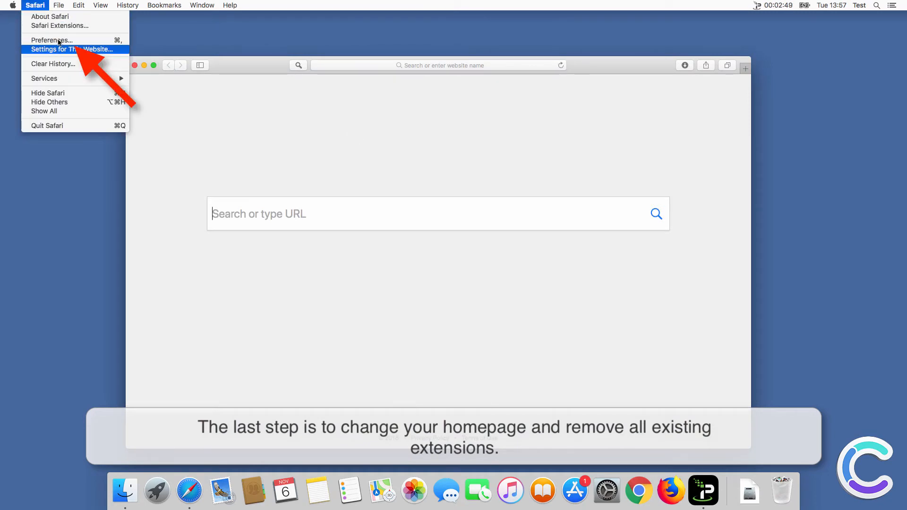
click(51, 39)
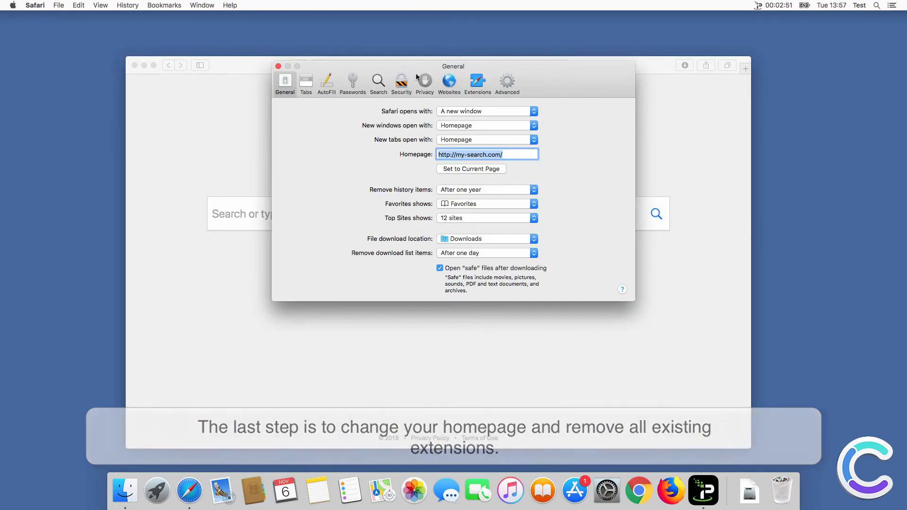
click(477, 81)
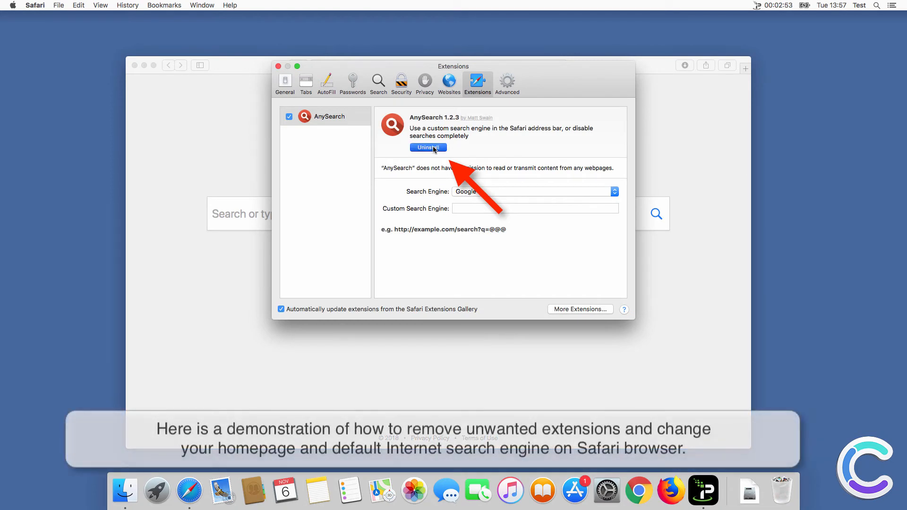
click(428, 147)
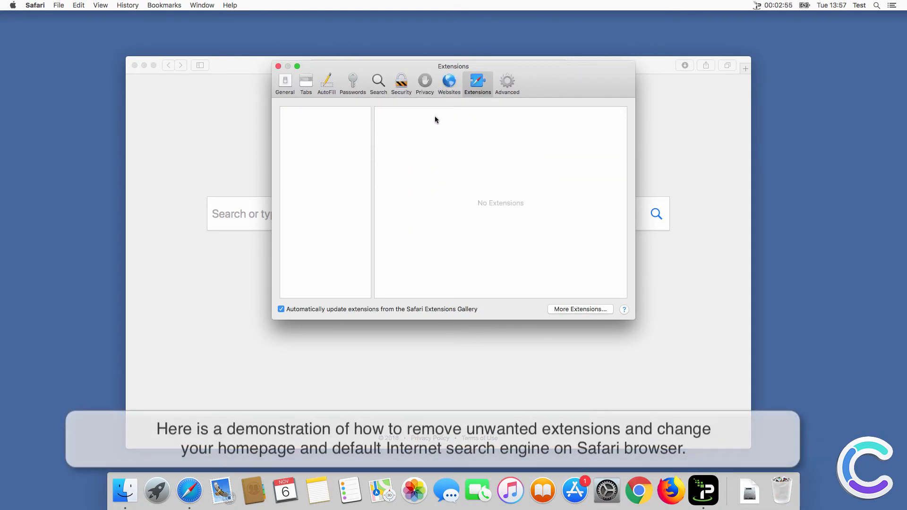
Step: Make Google Safari's search engine and homepage, then open a new tab to verify
click(379, 84)
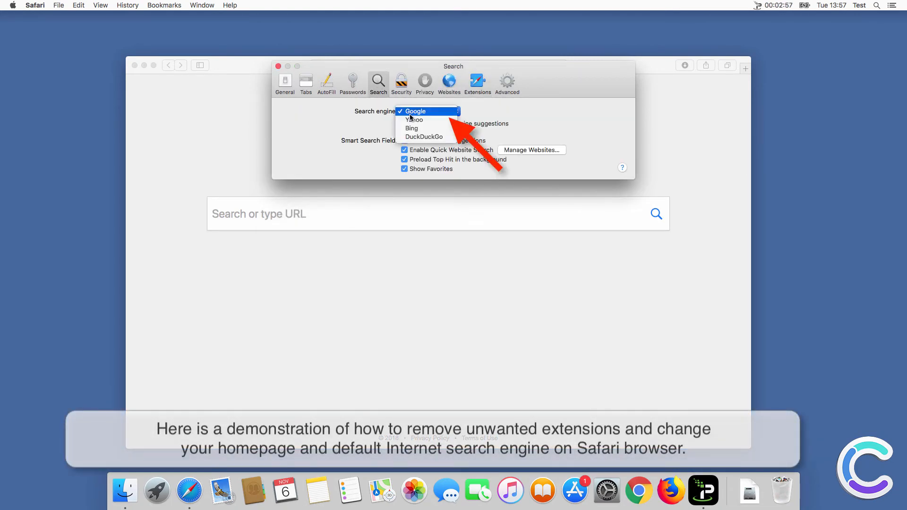
click(284, 81)
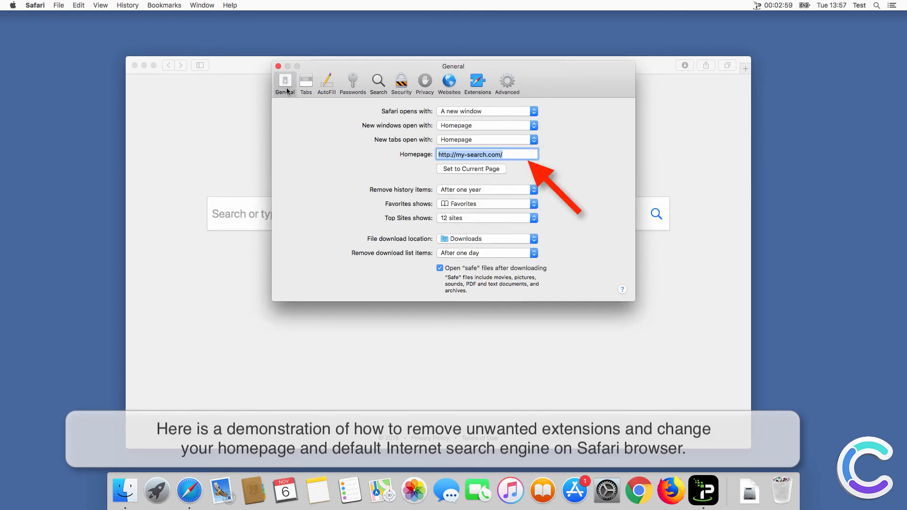
text(www.)
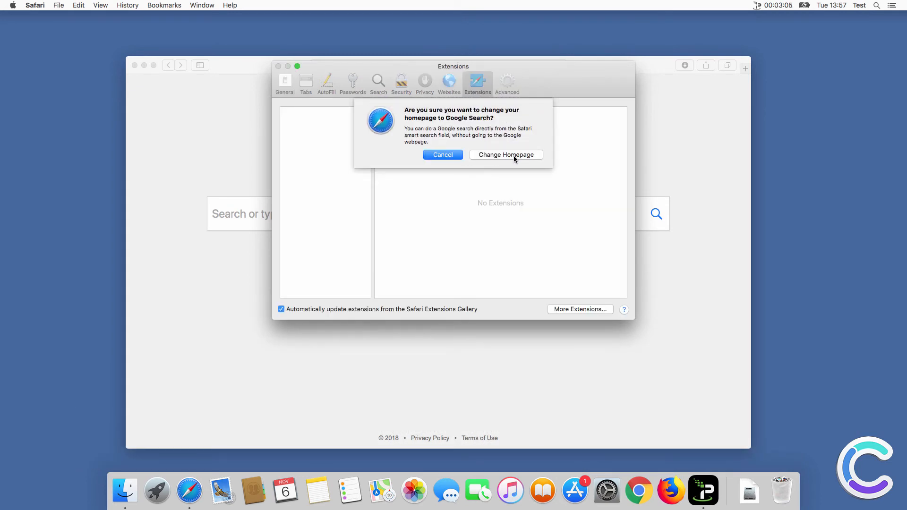
click(505, 154)
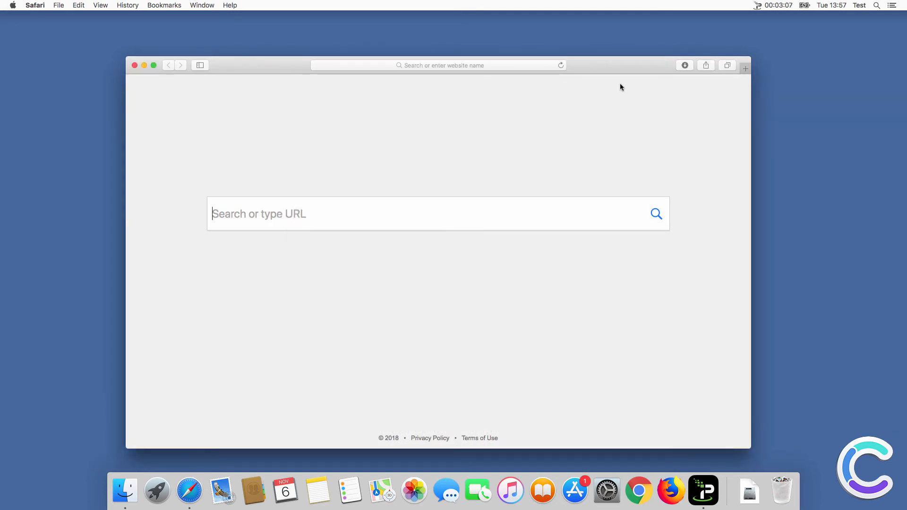
click(745, 67)
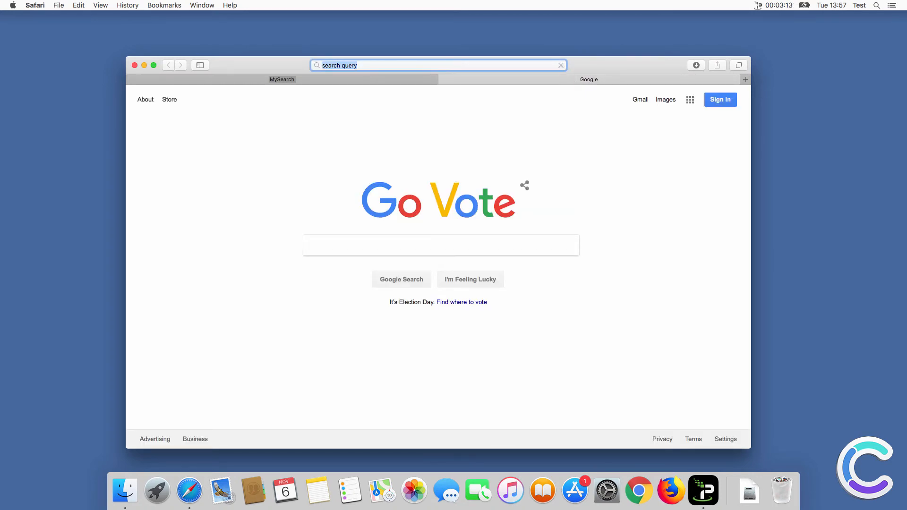
Step: Quit Safari and open Chrome's Extensions page listing the FullTab: Search and Newtab extension
click(134, 65)
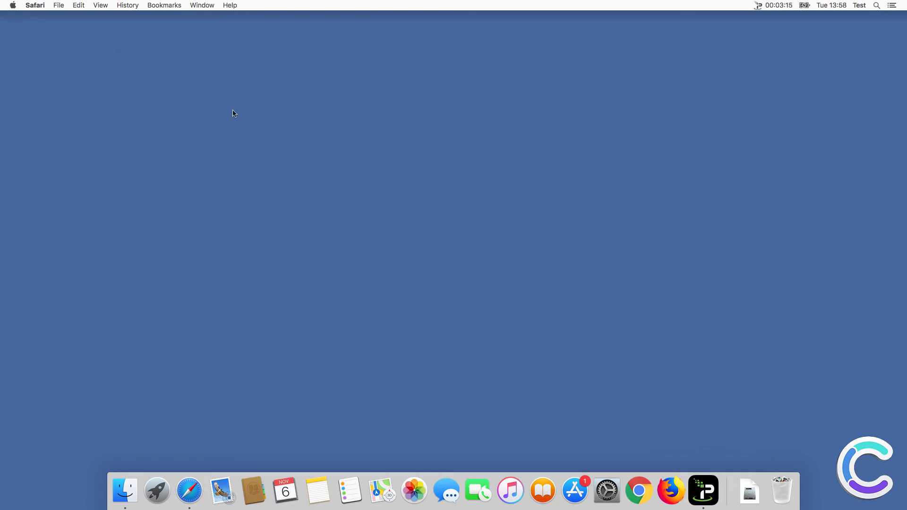
mouse_move(639, 490)
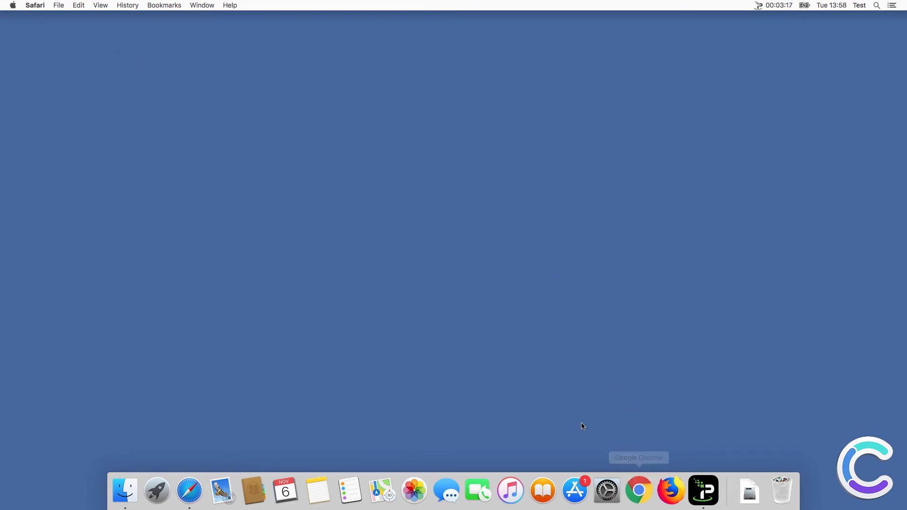
click(638, 491)
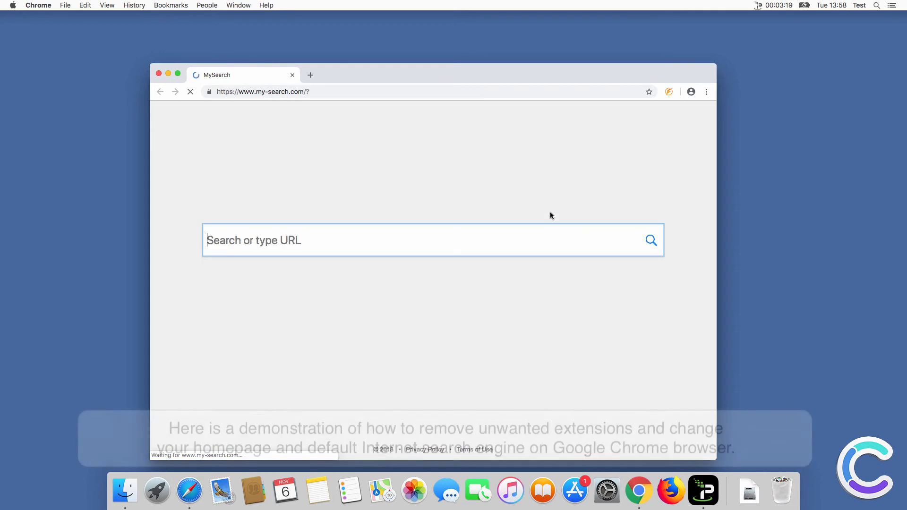
click(706, 91)
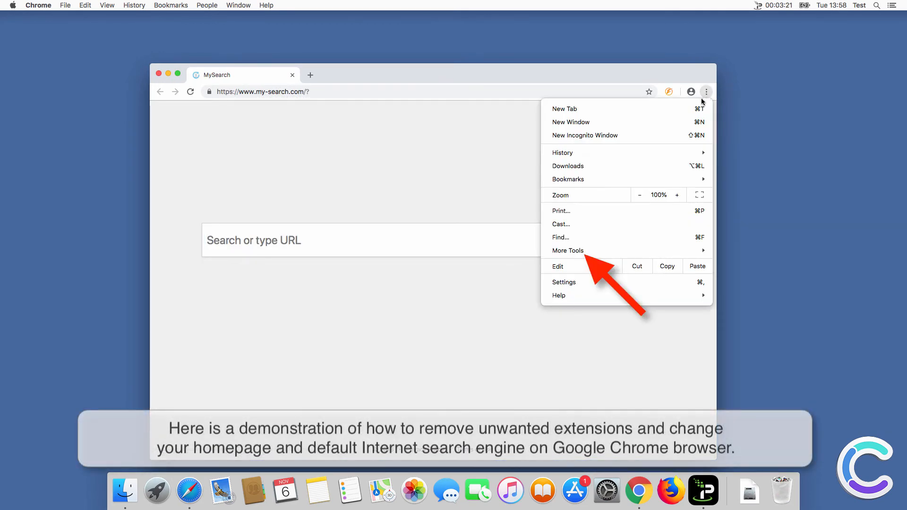
click(568, 250)
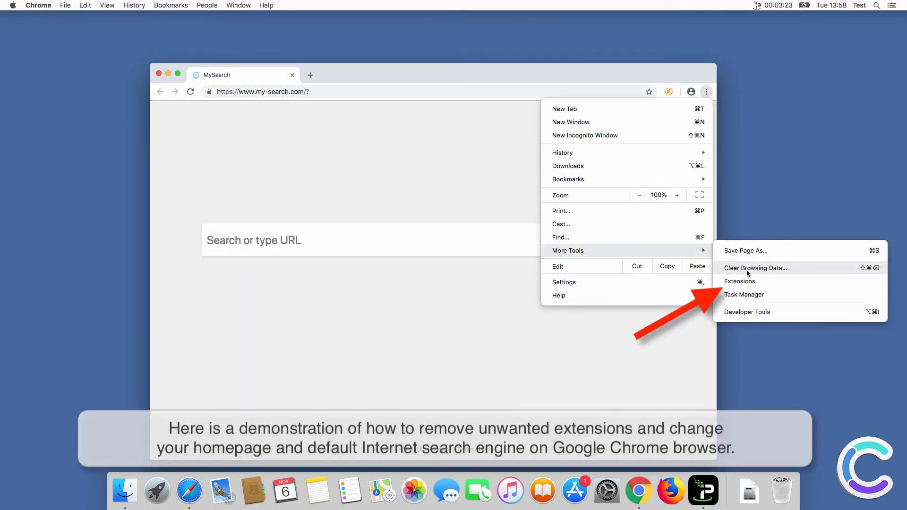
click(740, 281)
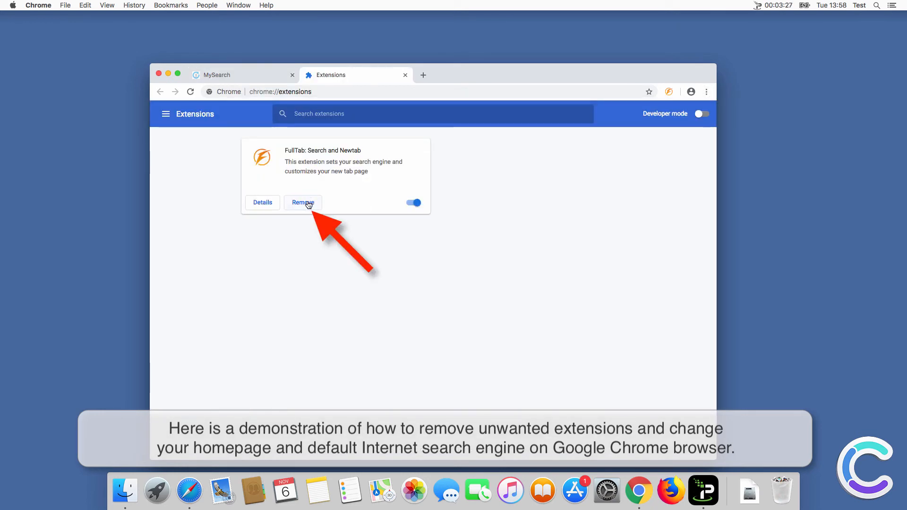
Step: Uninstall the FullTab extension from Chrome and open the browser Settings
click(302, 203)
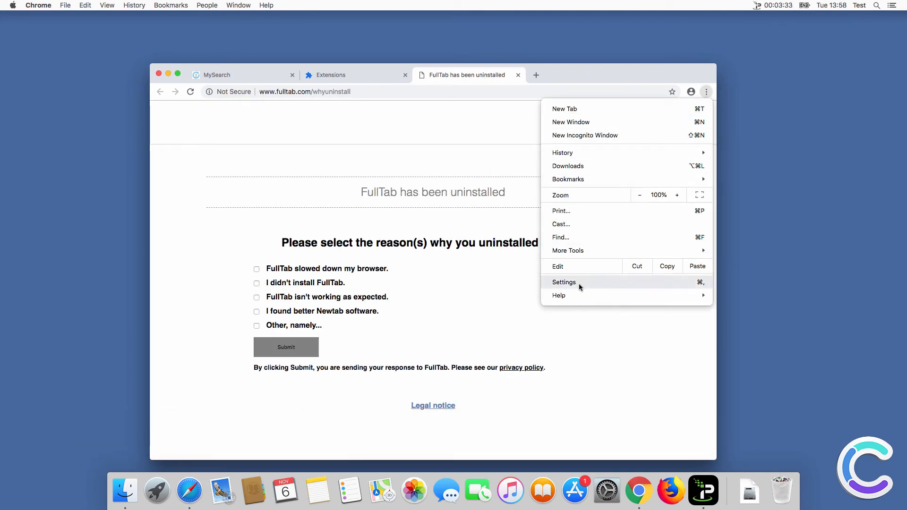
click(564, 281)
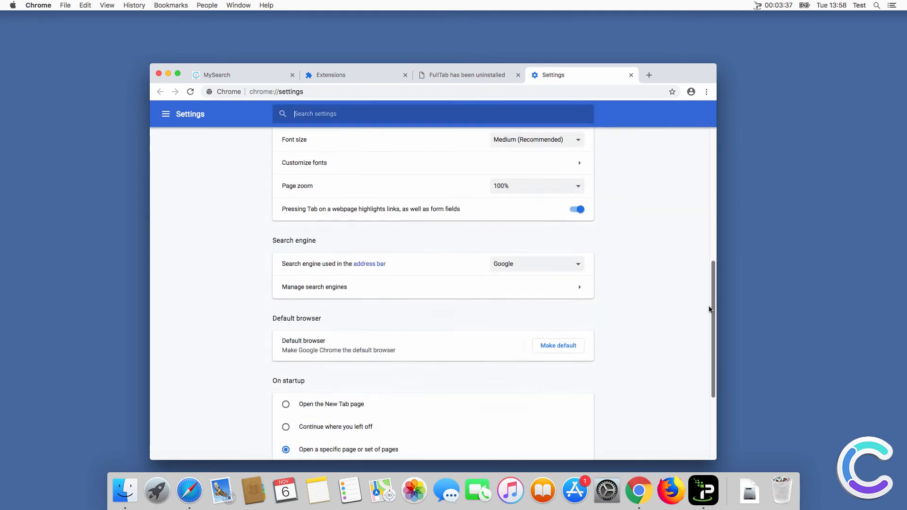
scroll(down, 3)
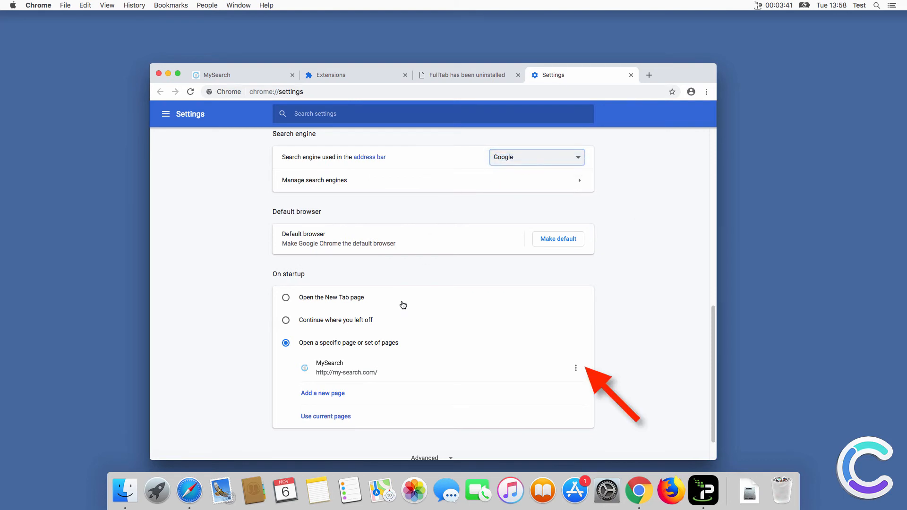
click(576, 368)
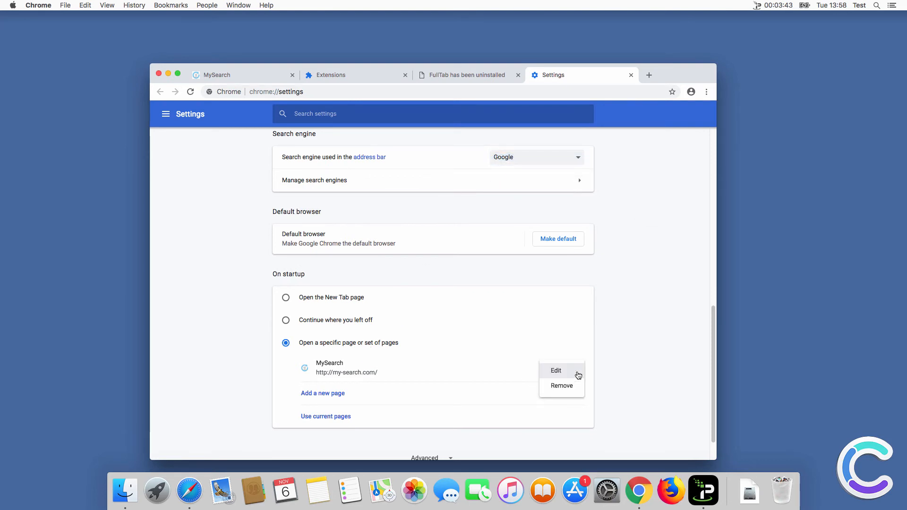
click(554, 370)
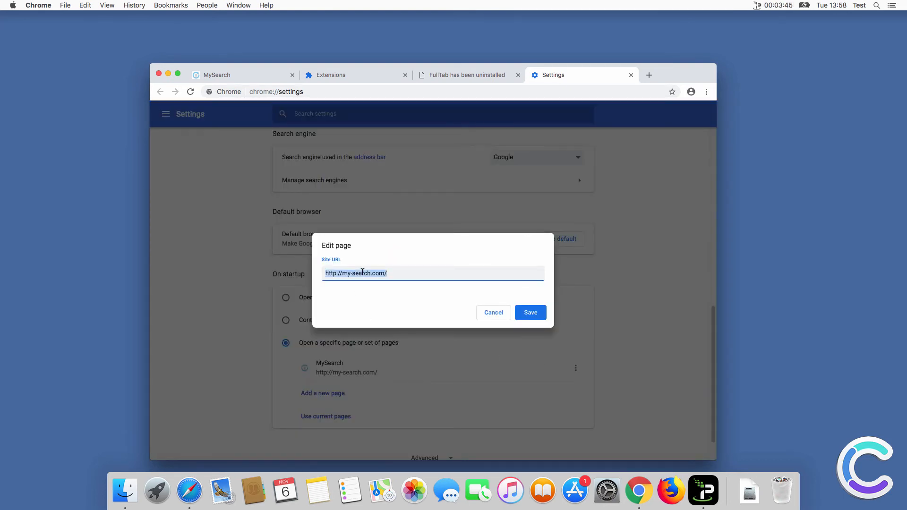
text(www.google)
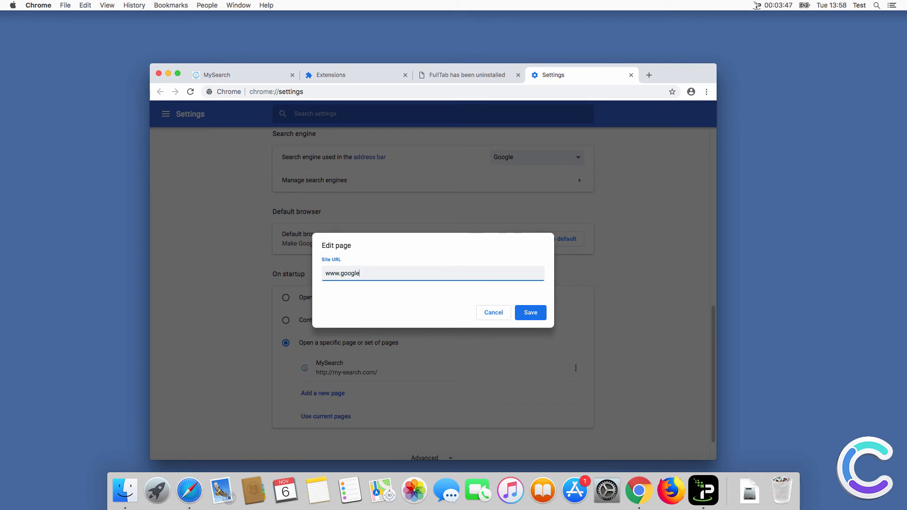
text(.com)
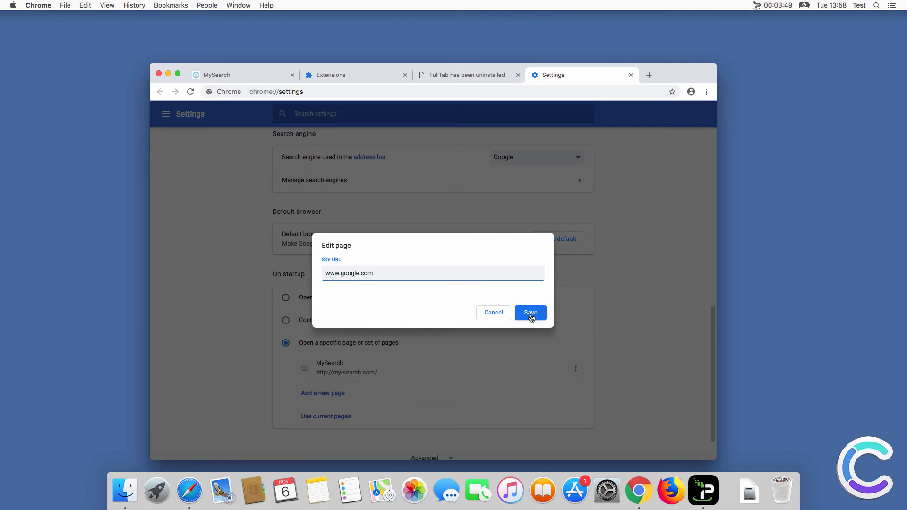
click(530, 313)
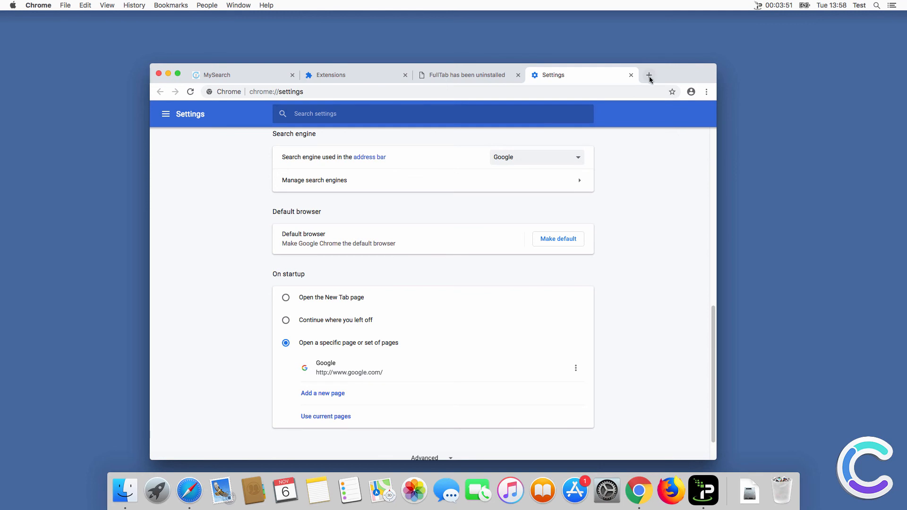
click(650, 74)
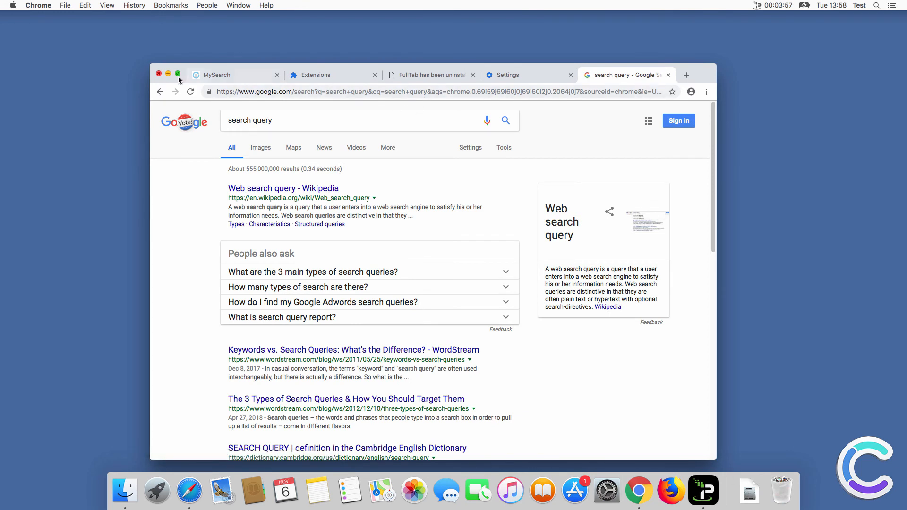
click(158, 75)
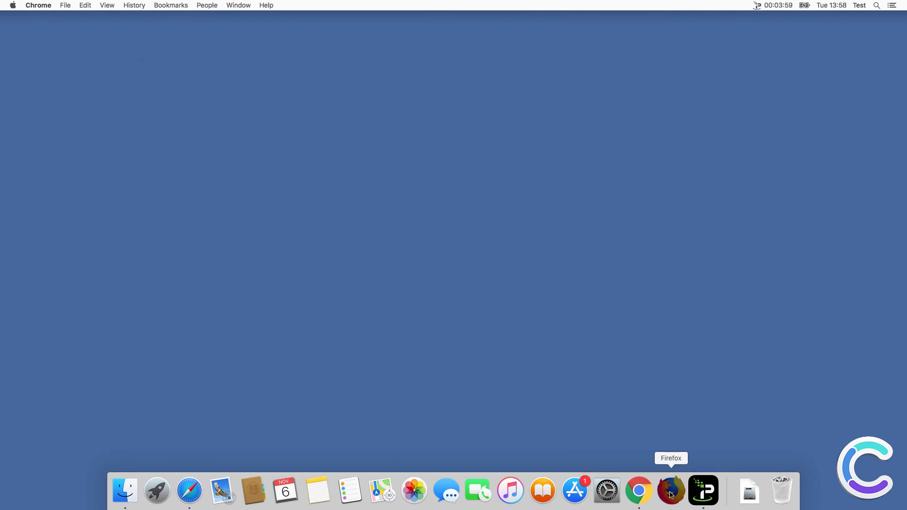
Step: Launch Firefox, remove the FullTab: Search and Newtab add-on, and open Preferences
click(670, 491)
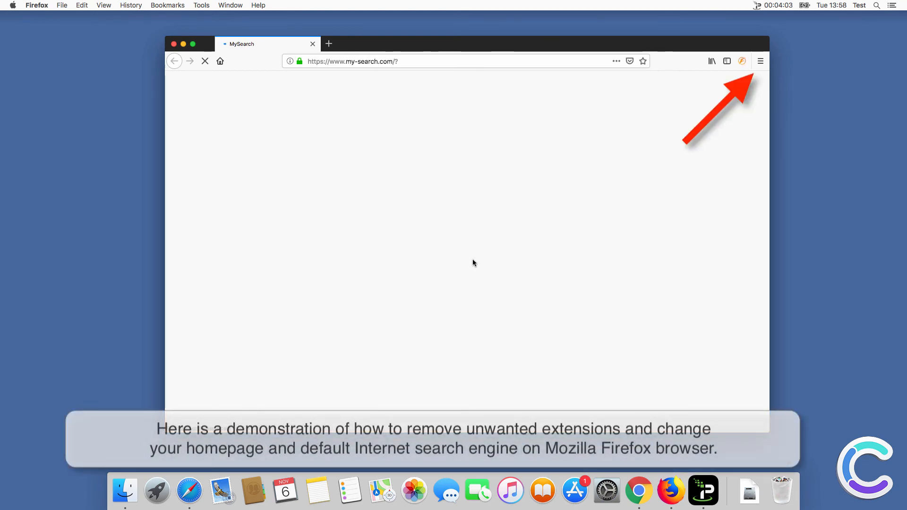
click(760, 61)
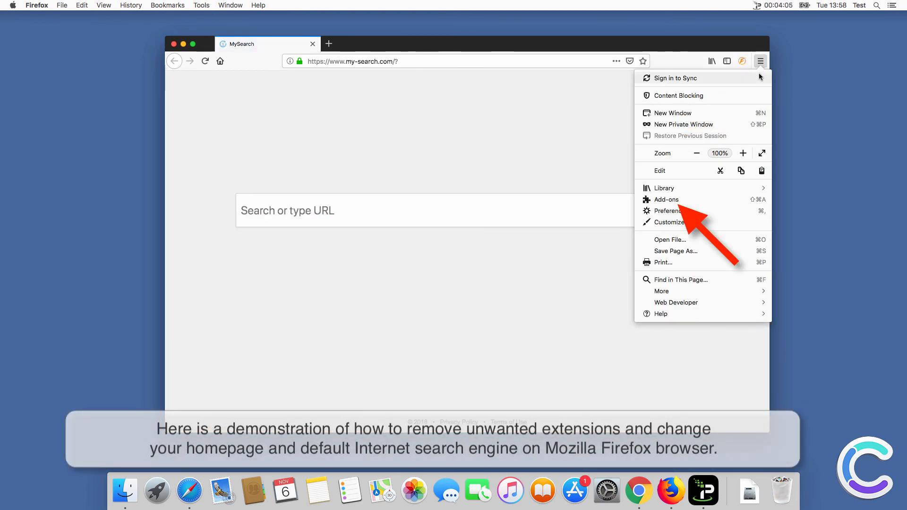
click(667, 200)
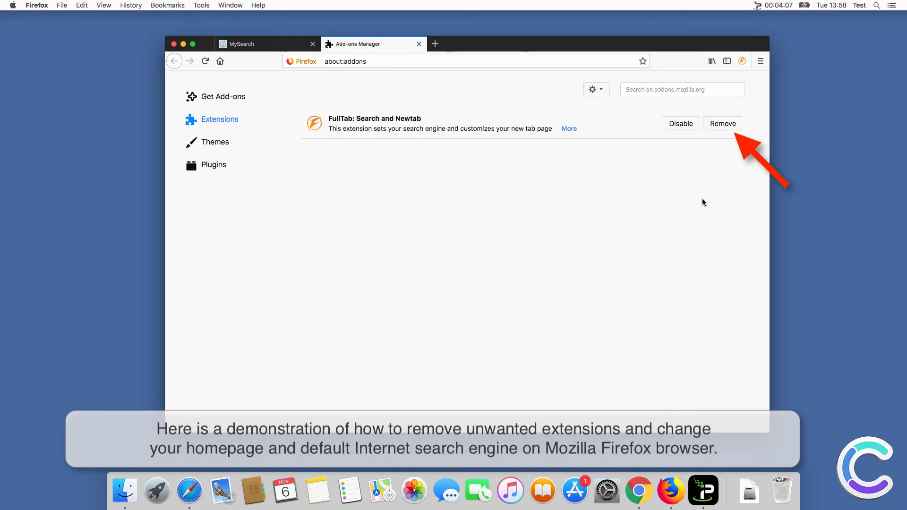
click(722, 123)
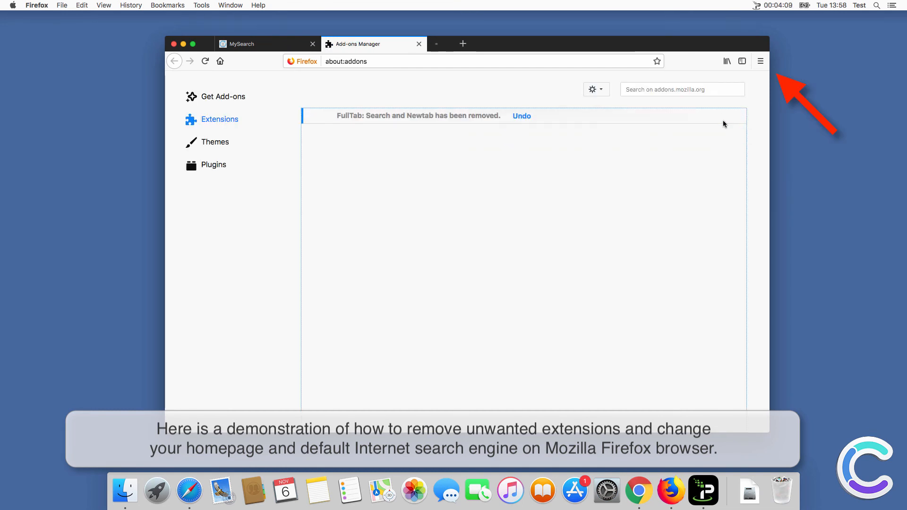
click(760, 61)
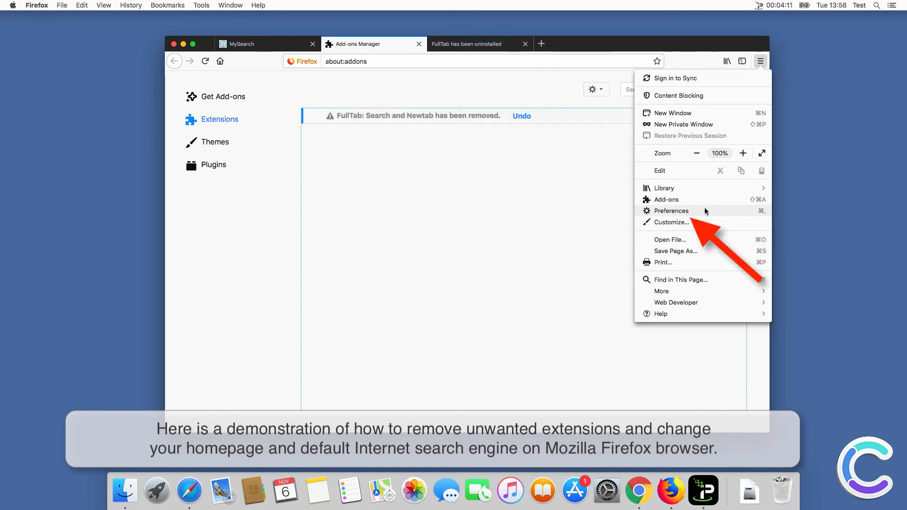
click(672, 211)
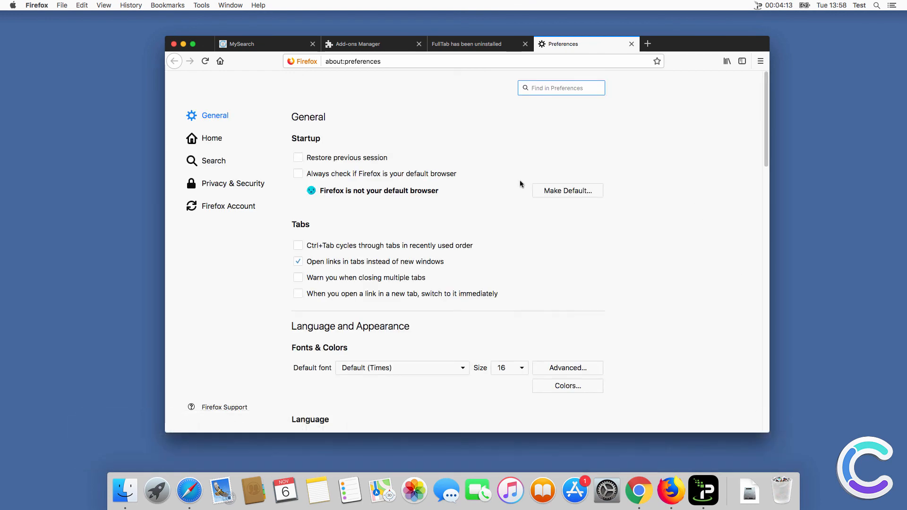
click(211, 138)
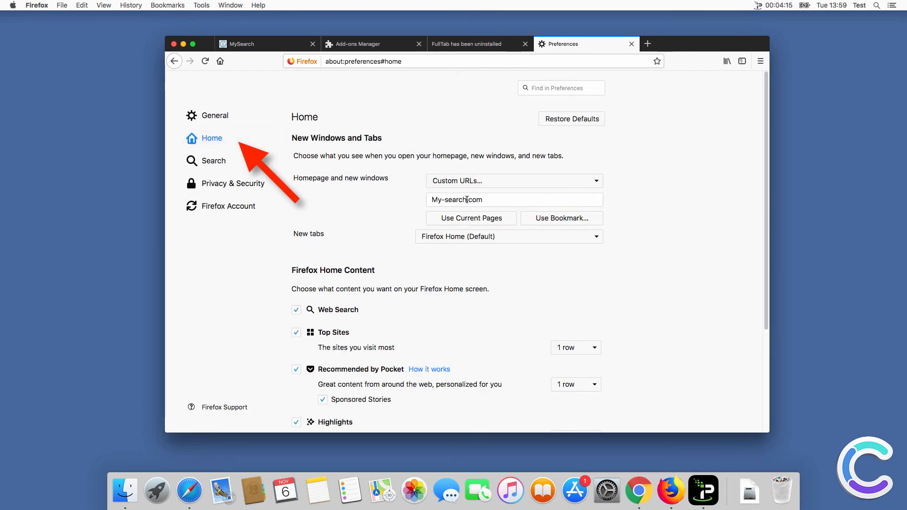
text(www.google.com)
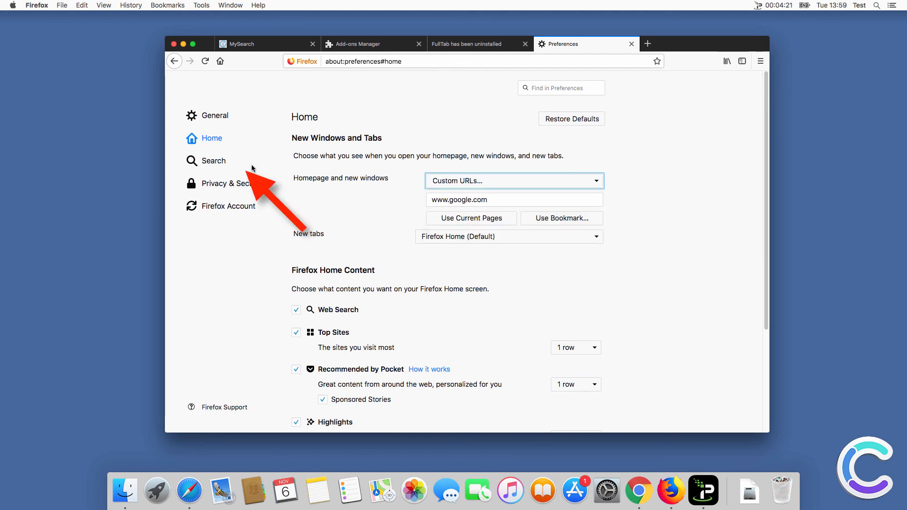
click(214, 161)
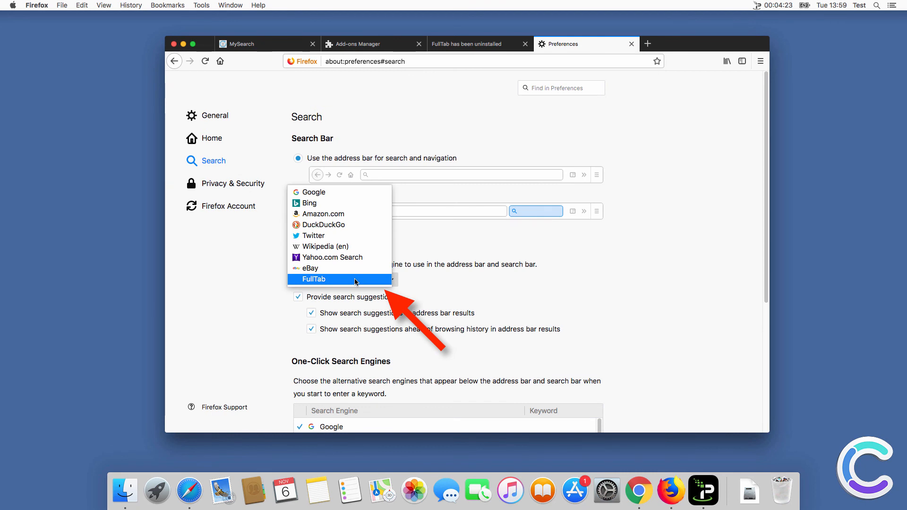
click(346, 279)
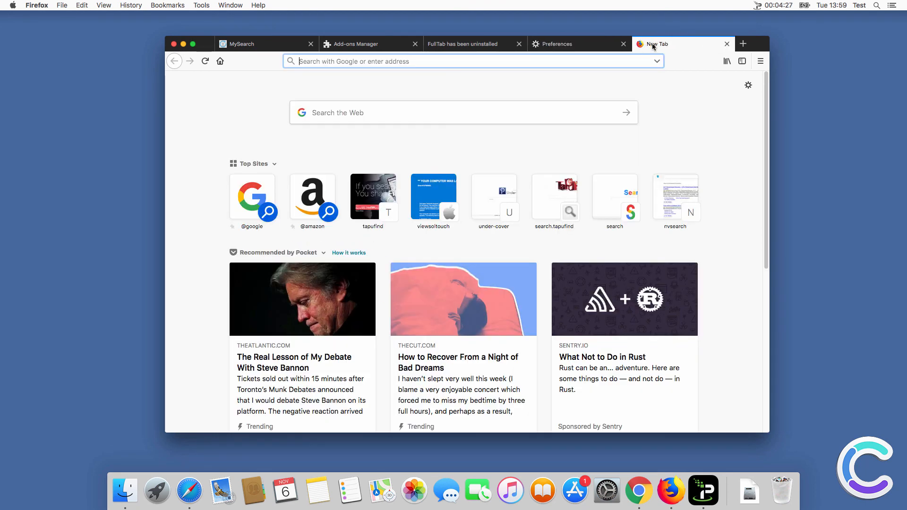
Step: Type the test query 'search que' in Firefox's new tab, with Google suggested
text(searchencrypt.com/)
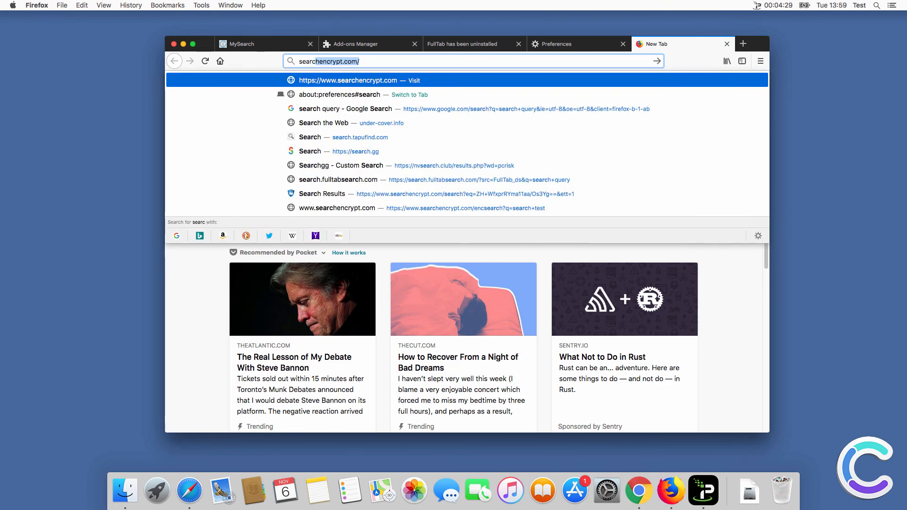
text(search que)
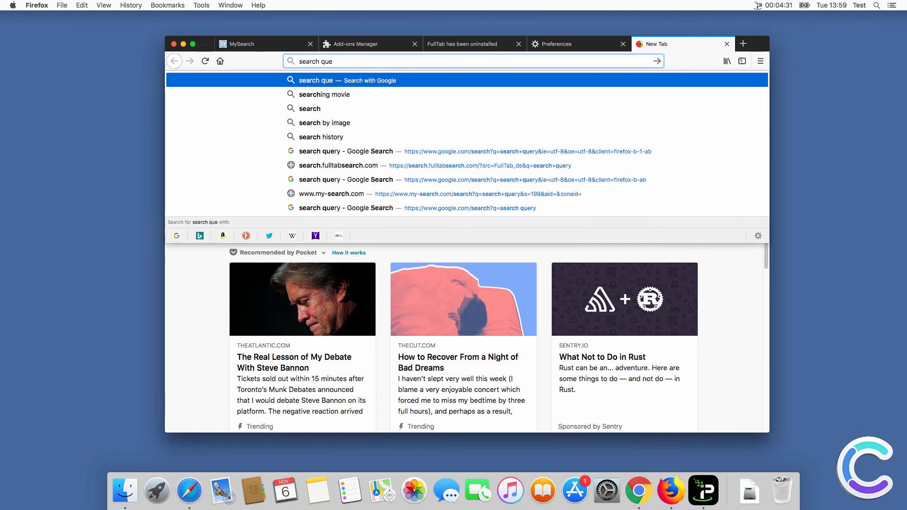